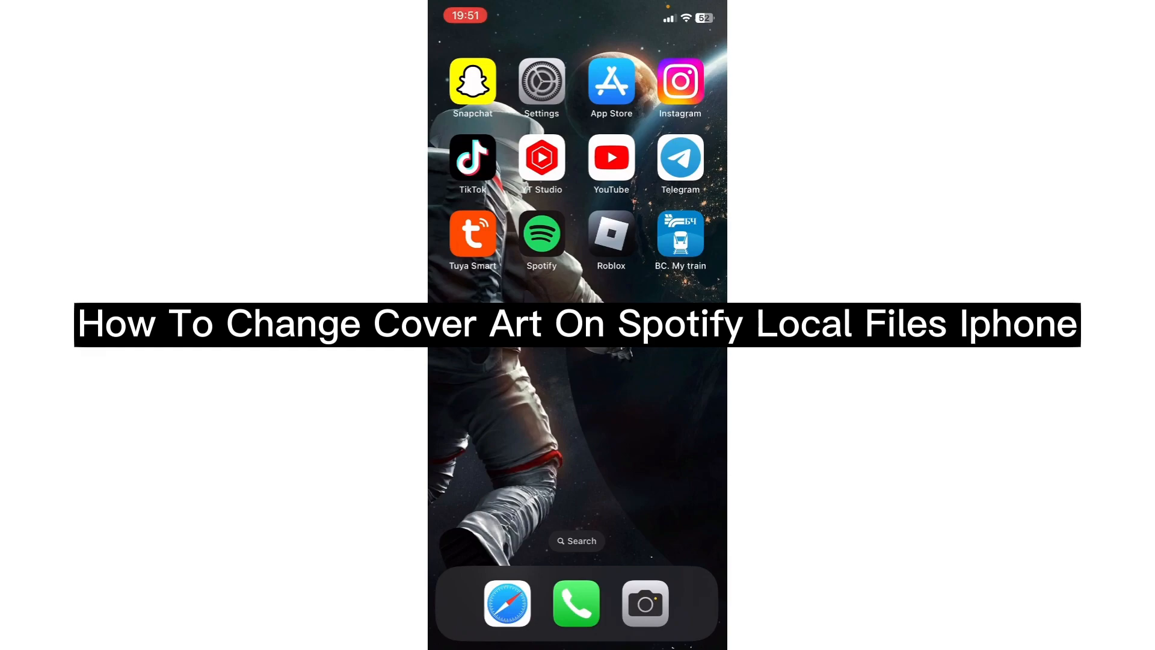
Step: Launch the Spotify app from the iPhone home screen
click(542, 234)
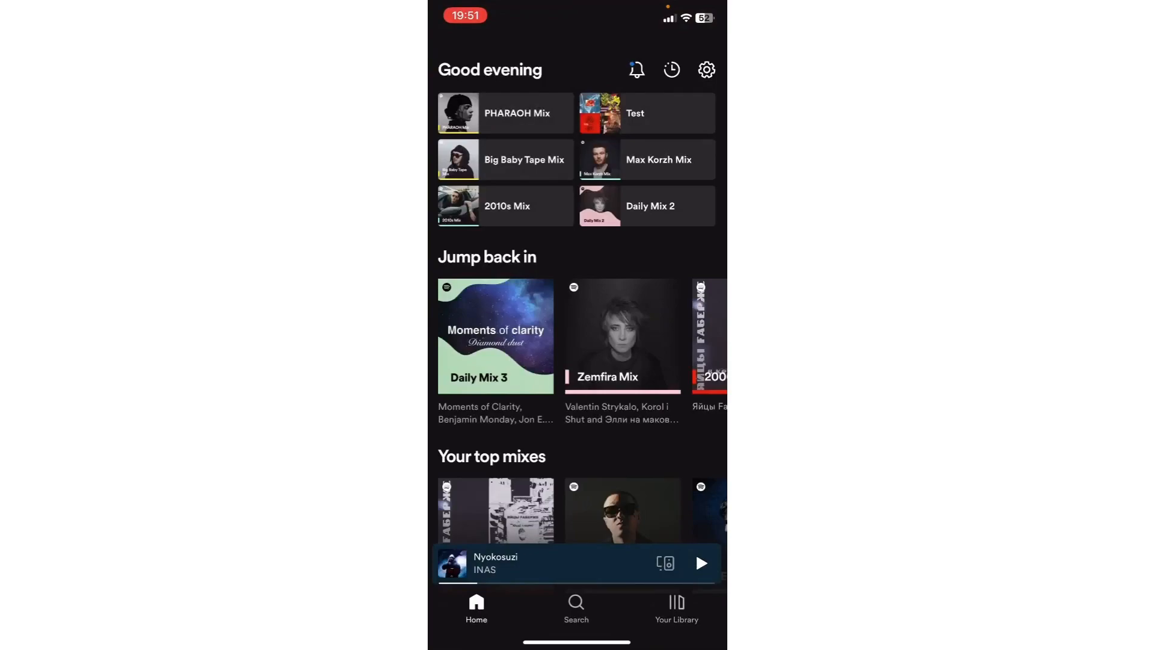
Step: Go to Your Library and scroll to the 6-track Local Files playlist
click(676, 607)
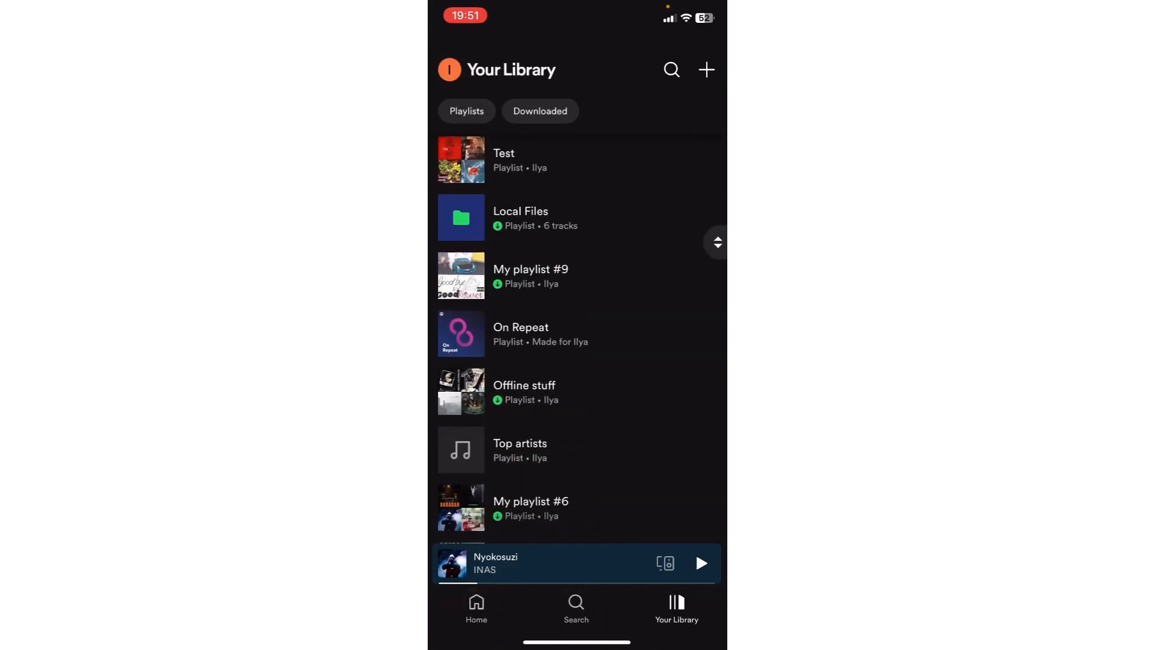
scroll(down, 3)
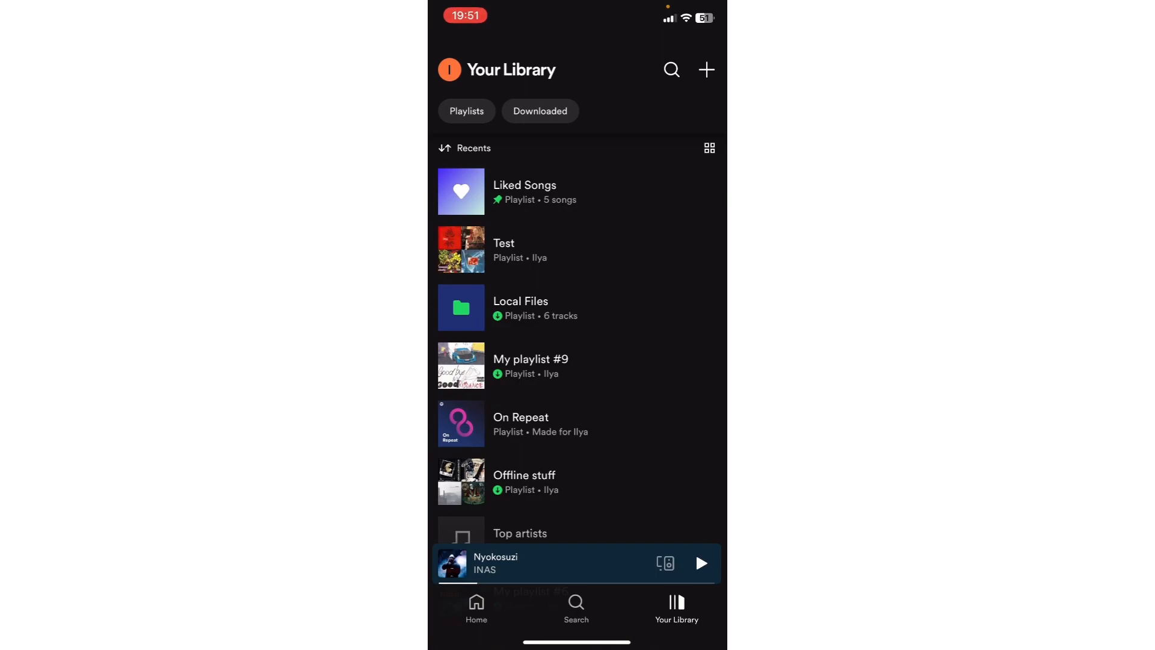
click(520, 306)
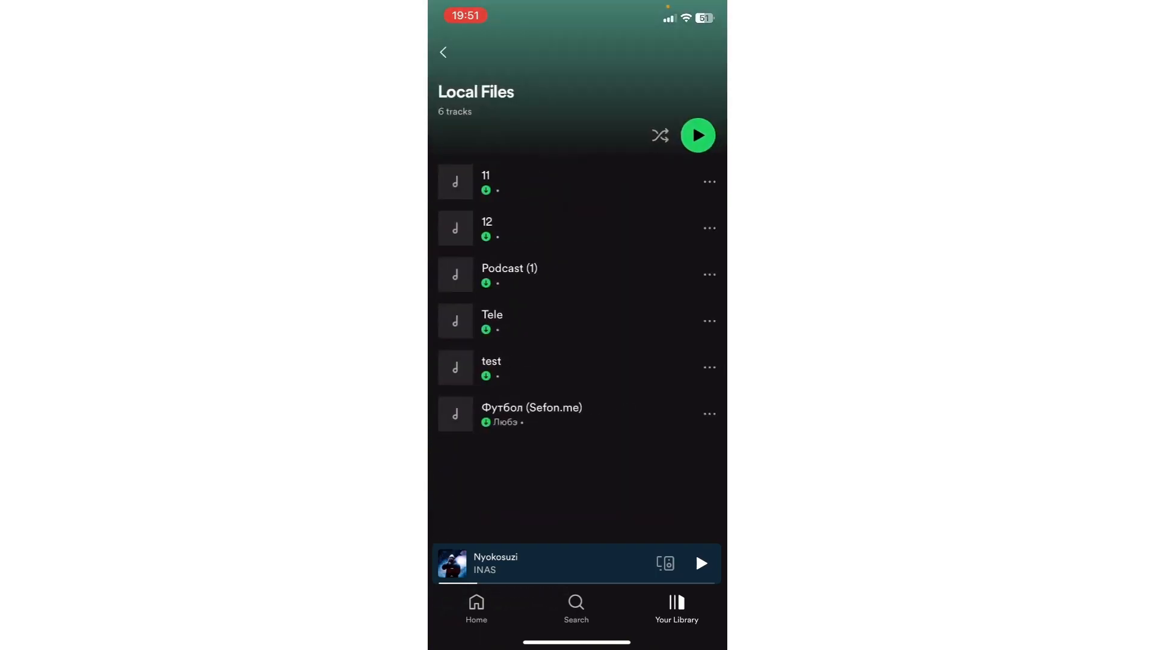
scroll(down, 3)
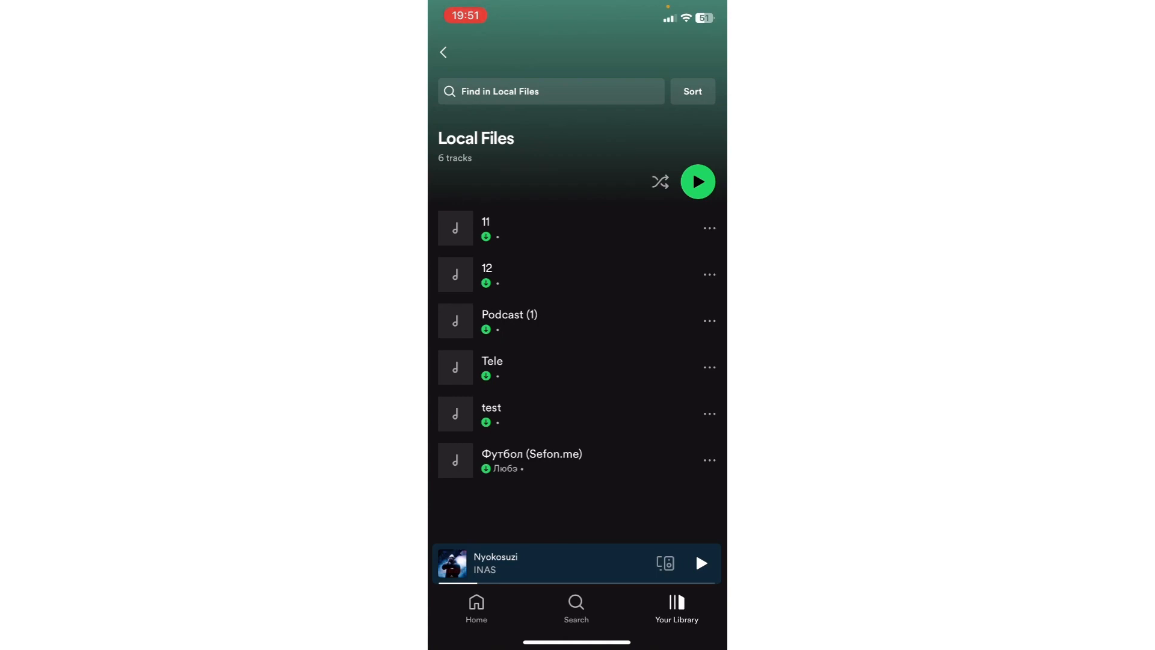
click(444, 52)
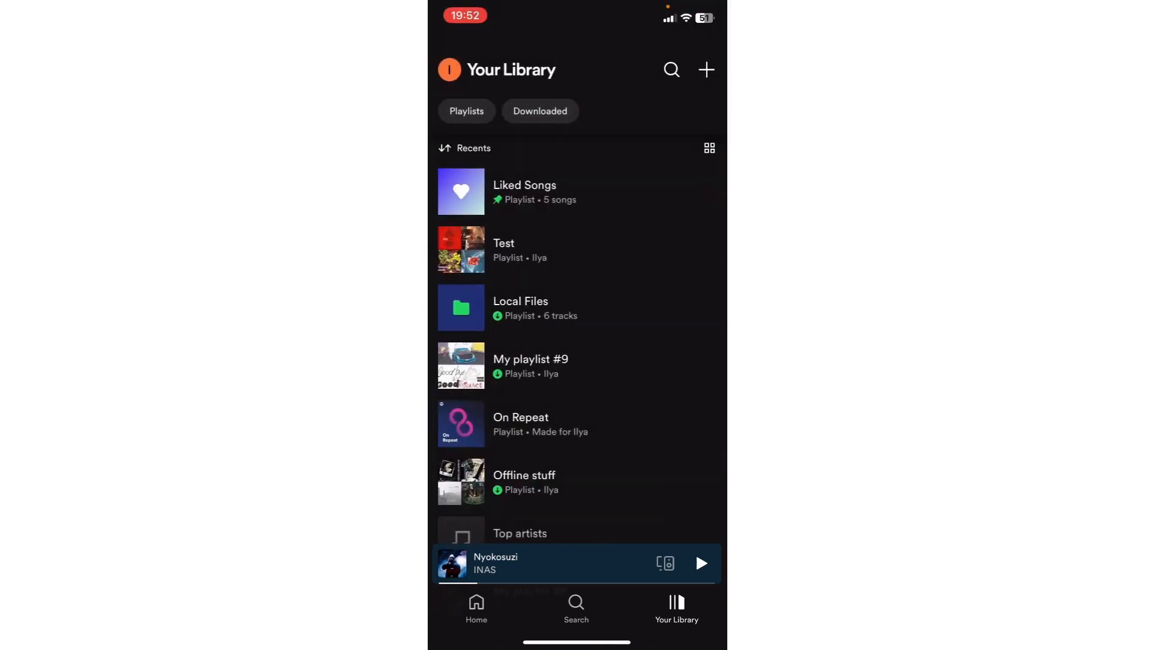